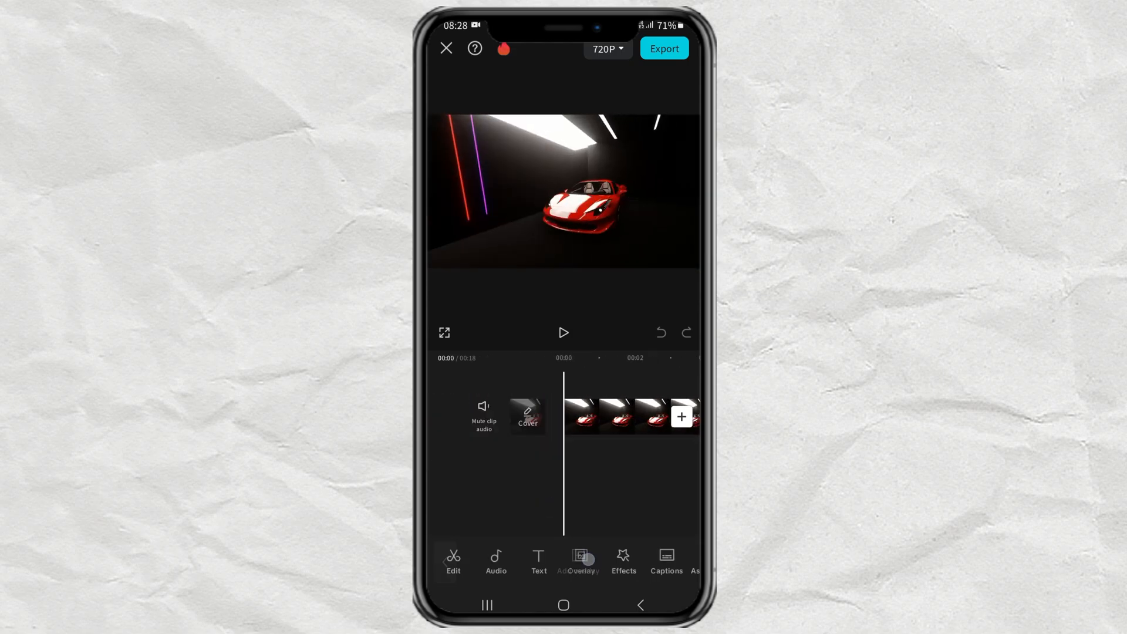
Add the black ink splash video from the gallery as an overlay on the red car clip
{"action": "left_click", "coordinate": [578, 561]}
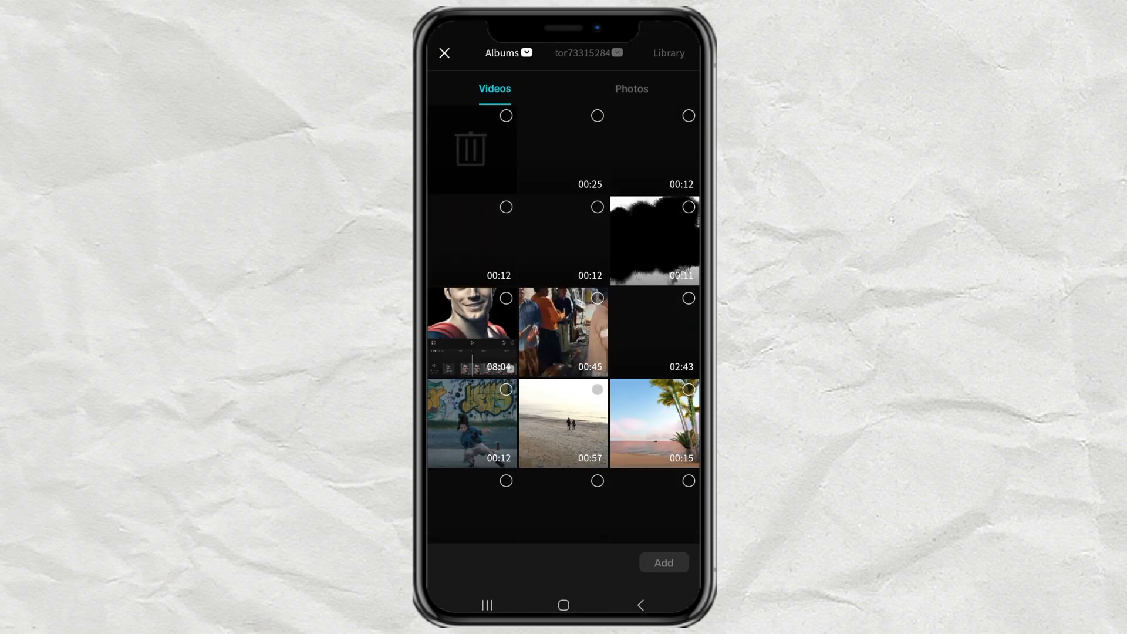
{"action": "left_click", "coordinate": [563, 240]}
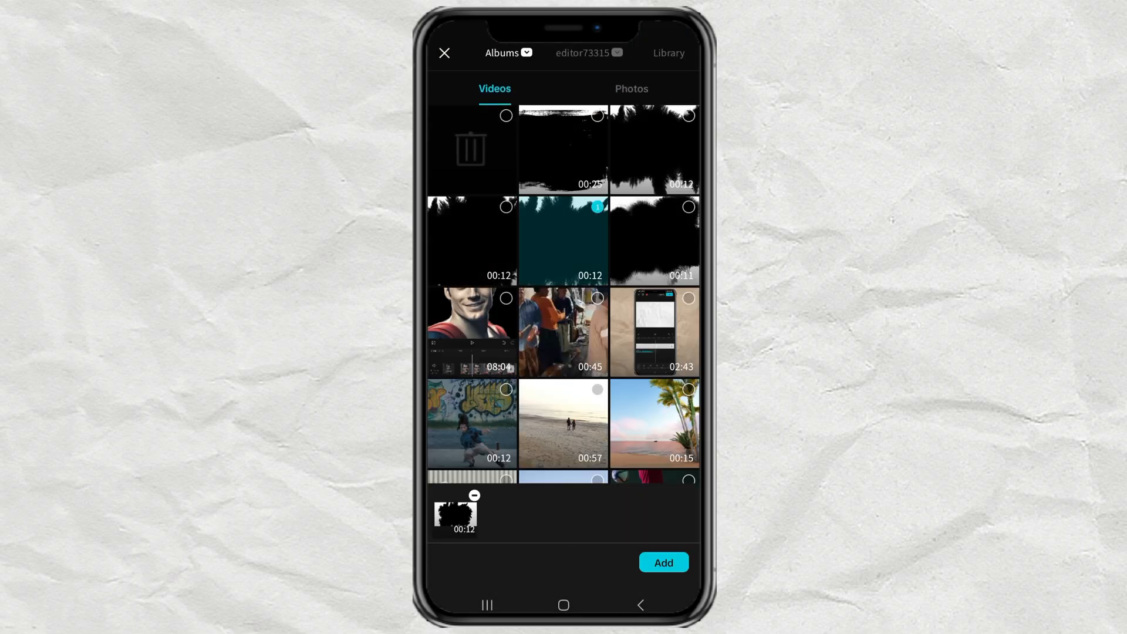
{"action": "left_click", "coordinate": [662, 562]}
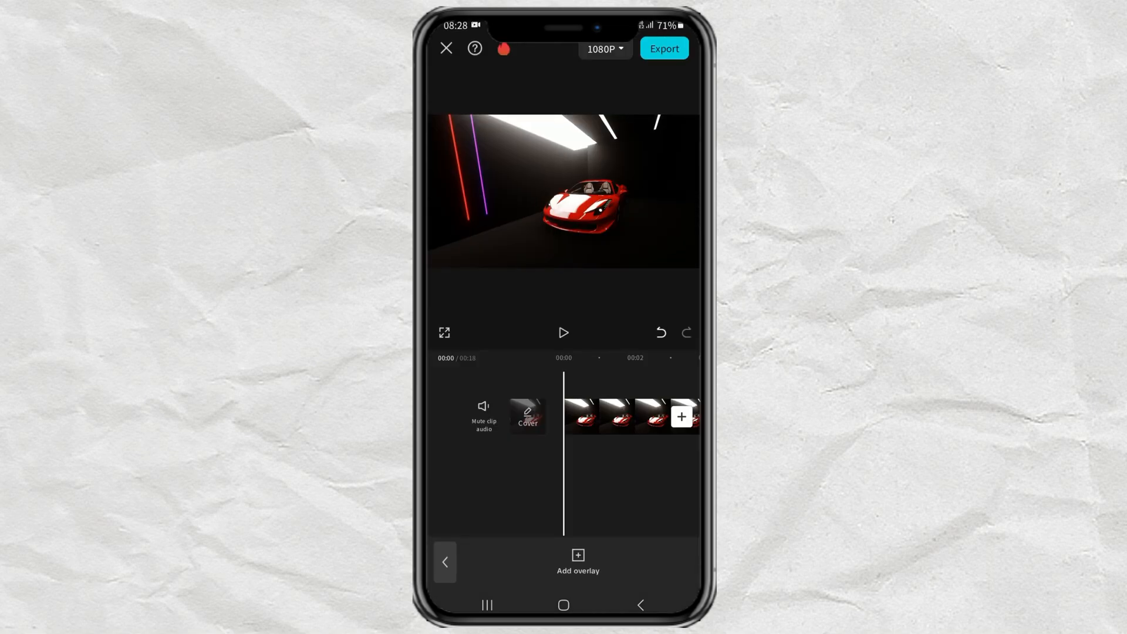
Move the ink splash overlay on the timeline to start with the car clip
{"action": "left_click", "coordinate": [579, 415]}
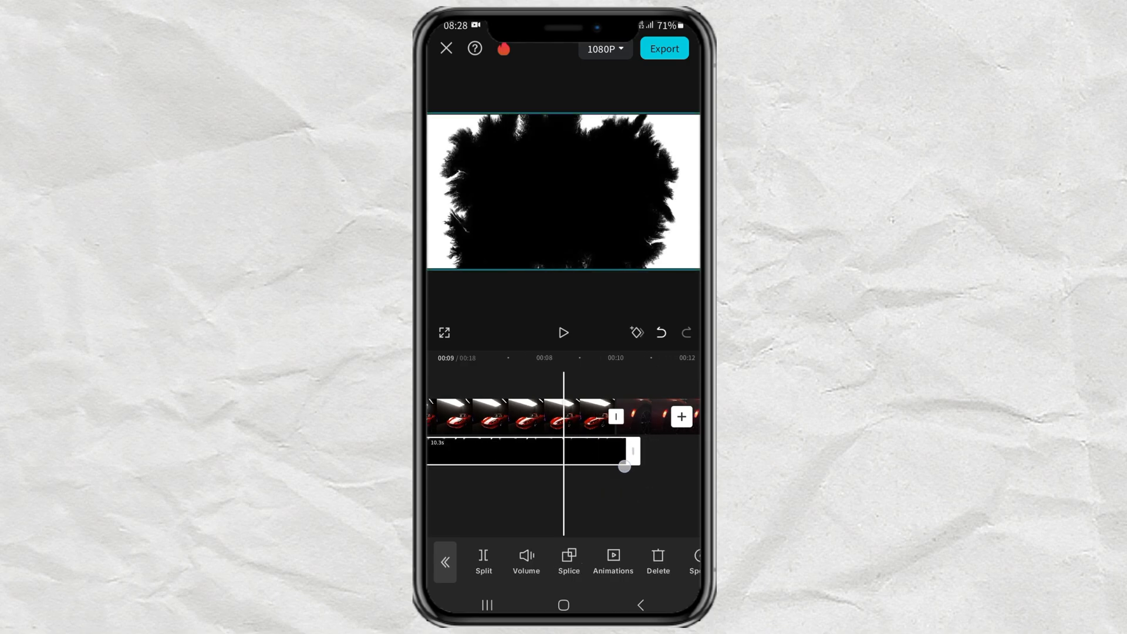
{"action": "left_click_drag", "start_coordinate": [623, 466], "coordinate": [616, 474]}
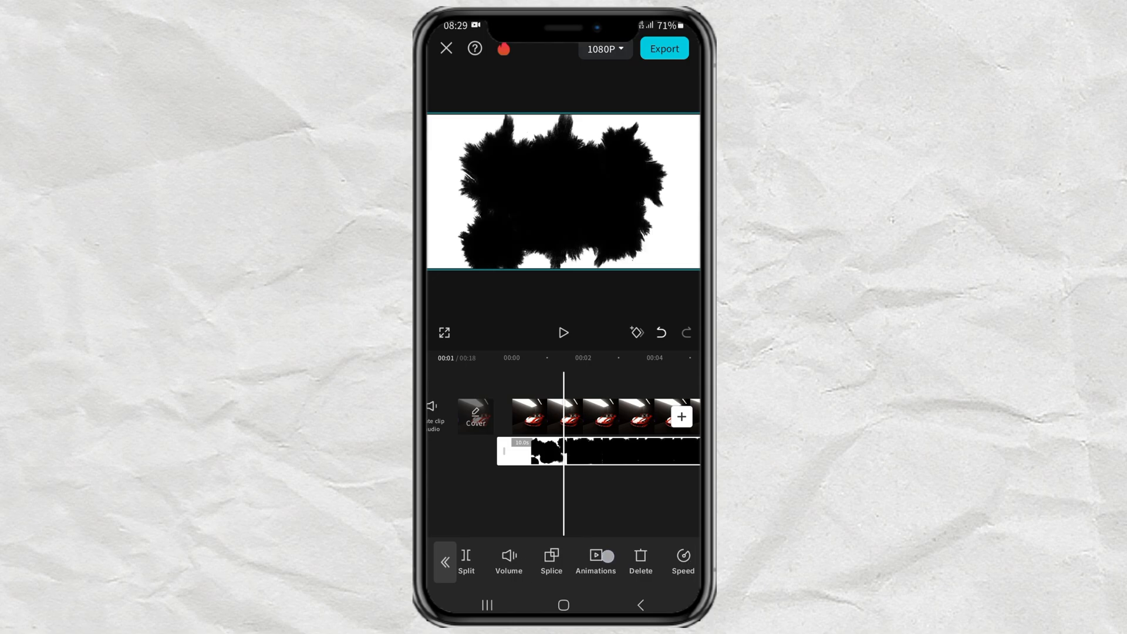
Apply the Filter splice blend to the splash overlay so the red car shows through it
{"action": "scroll", "scroll_direction": "left", "scroll_amount": 3}
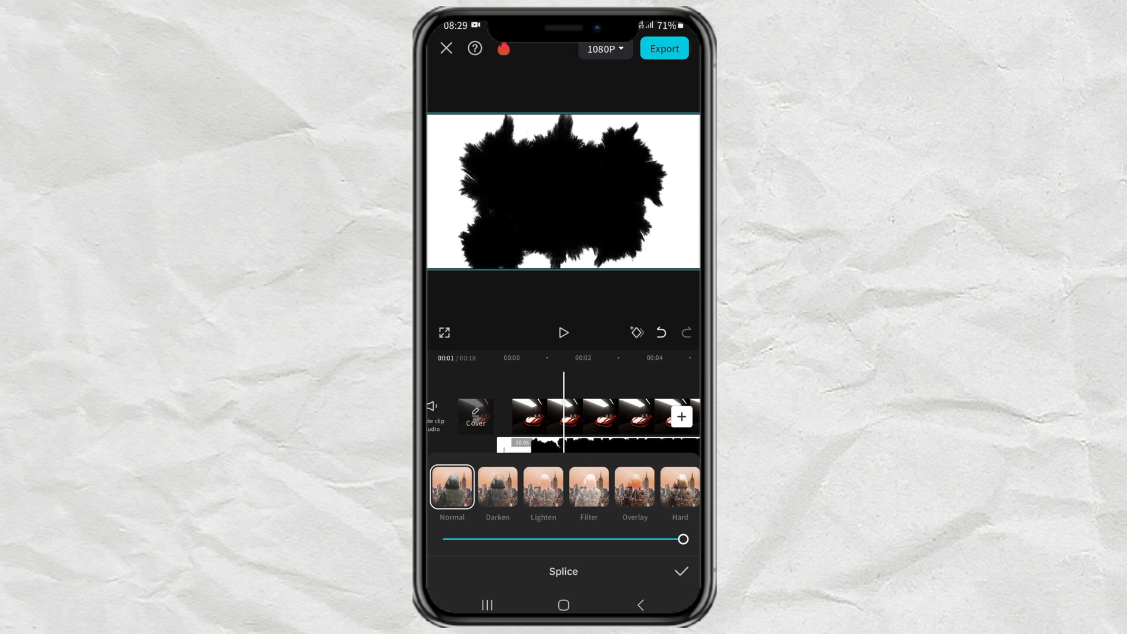
{"action": "left_click", "coordinate": [588, 486]}
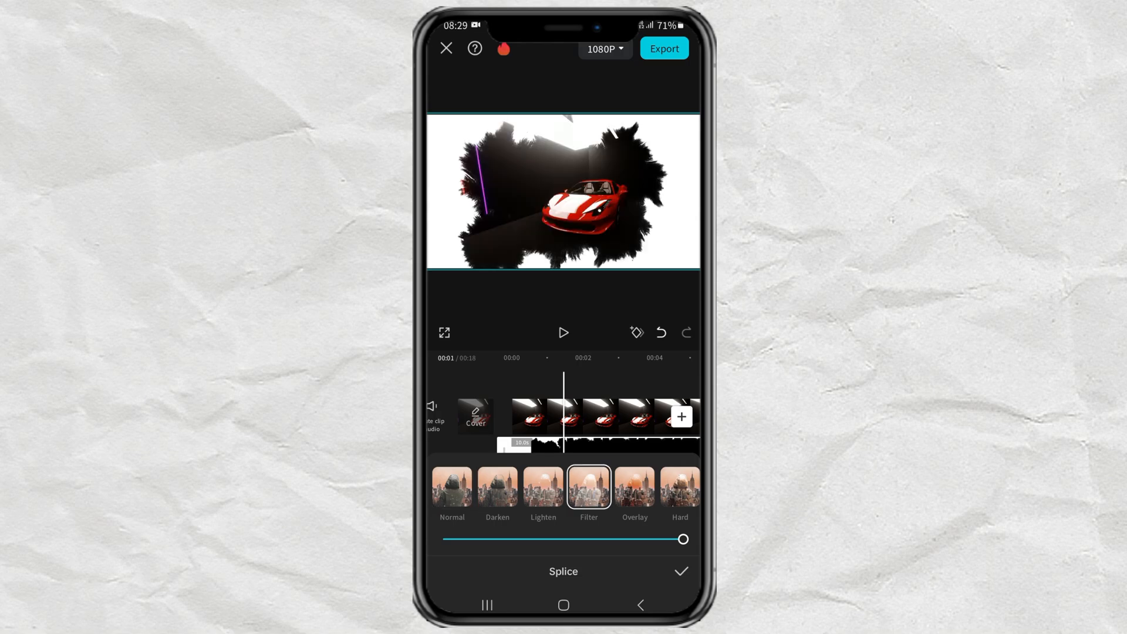
{"action": "left_click", "coordinate": [544, 485]}
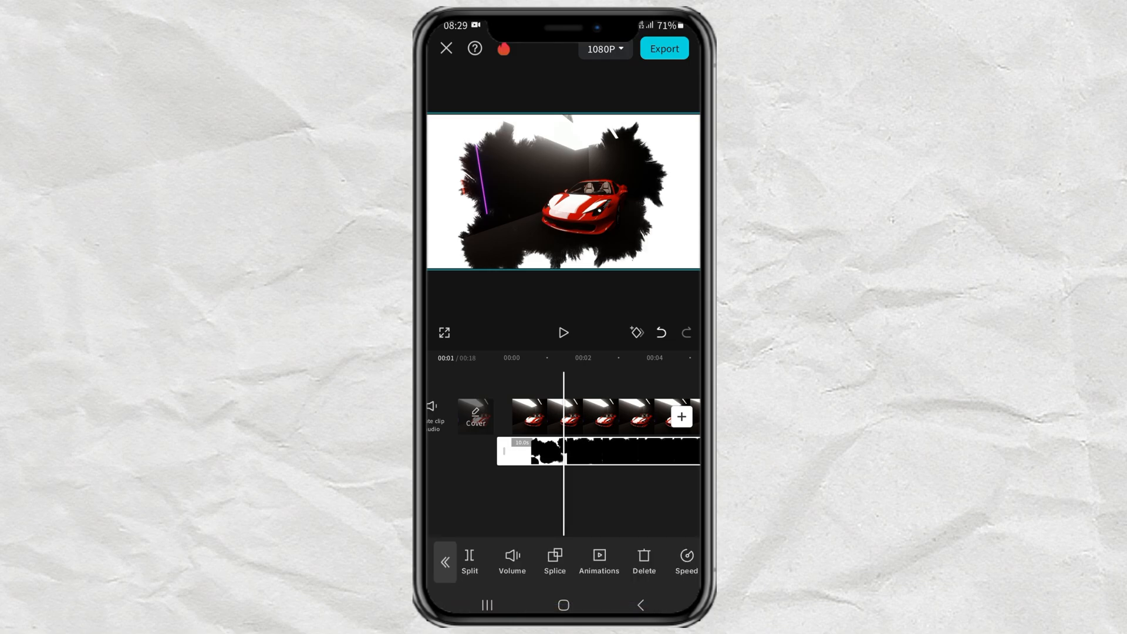
{"action": "left_click", "coordinate": [564, 332]}
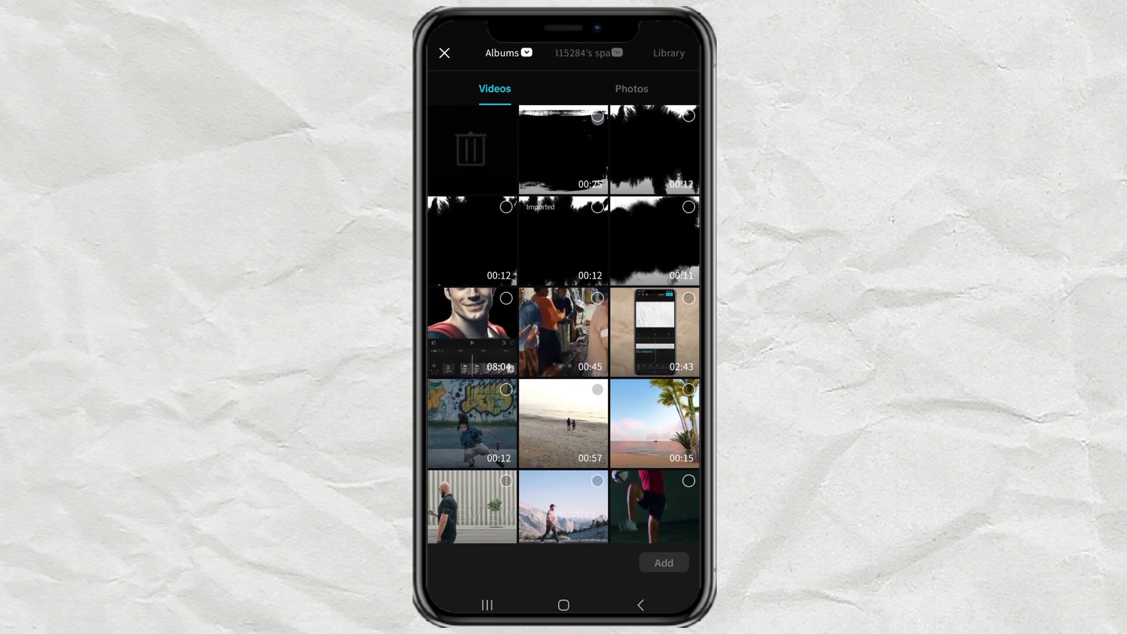
Add the black brush-stroke ink video as a second overlay and select it on the timeline
{"action": "left_click", "coordinate": [662, 562]}
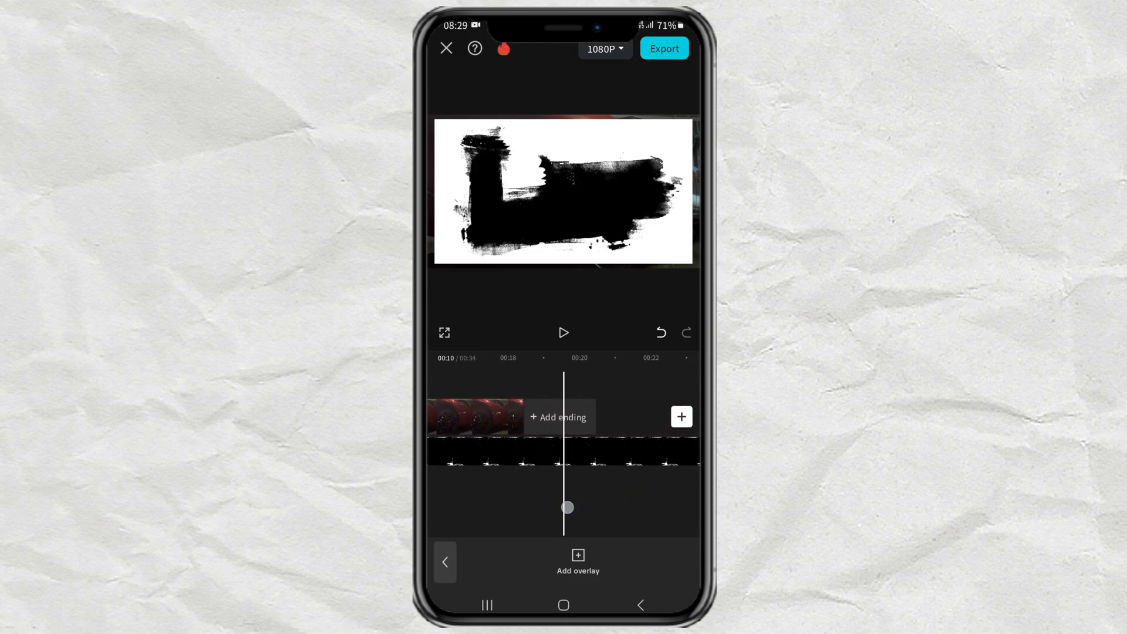
{"action": "left_click", "coordinate": [475, 417]}
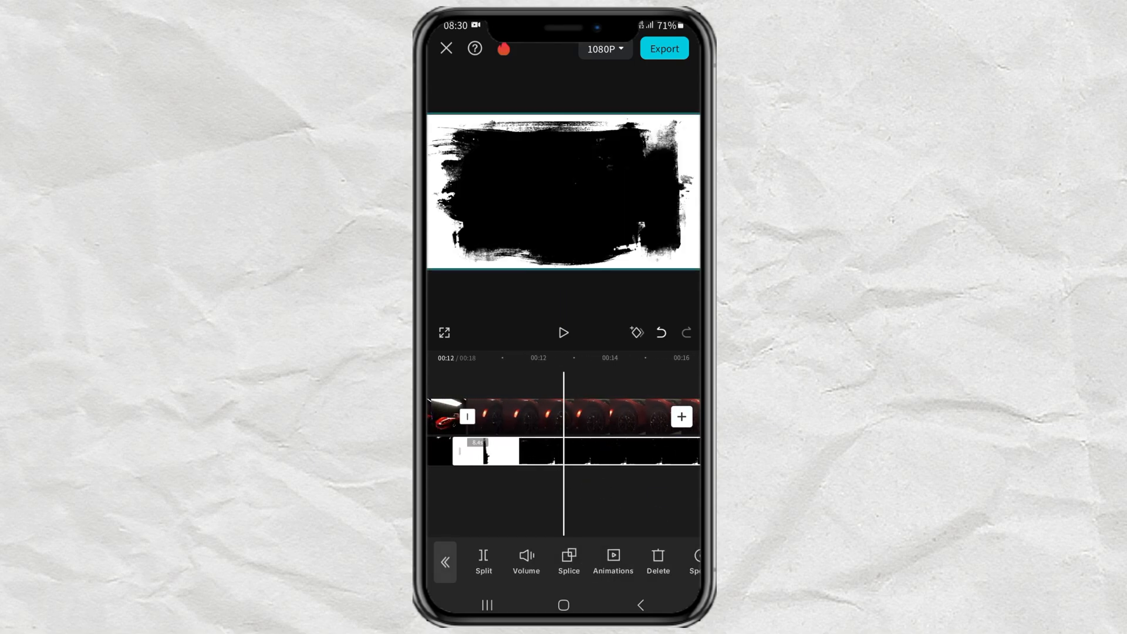
Apply the Overlay splice blend to the brush-stroke overlay so the car shows faintly through
{"action": "left_click", "coordinate": [568, 561]}
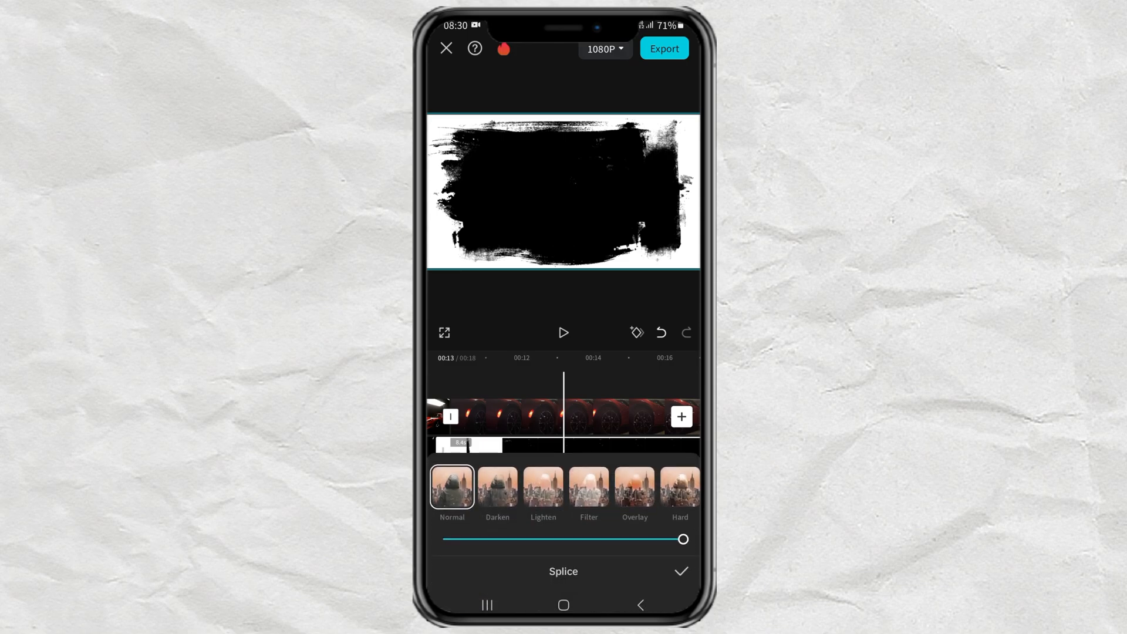
{"action": "left_click", "coordinate": [634, 487]}
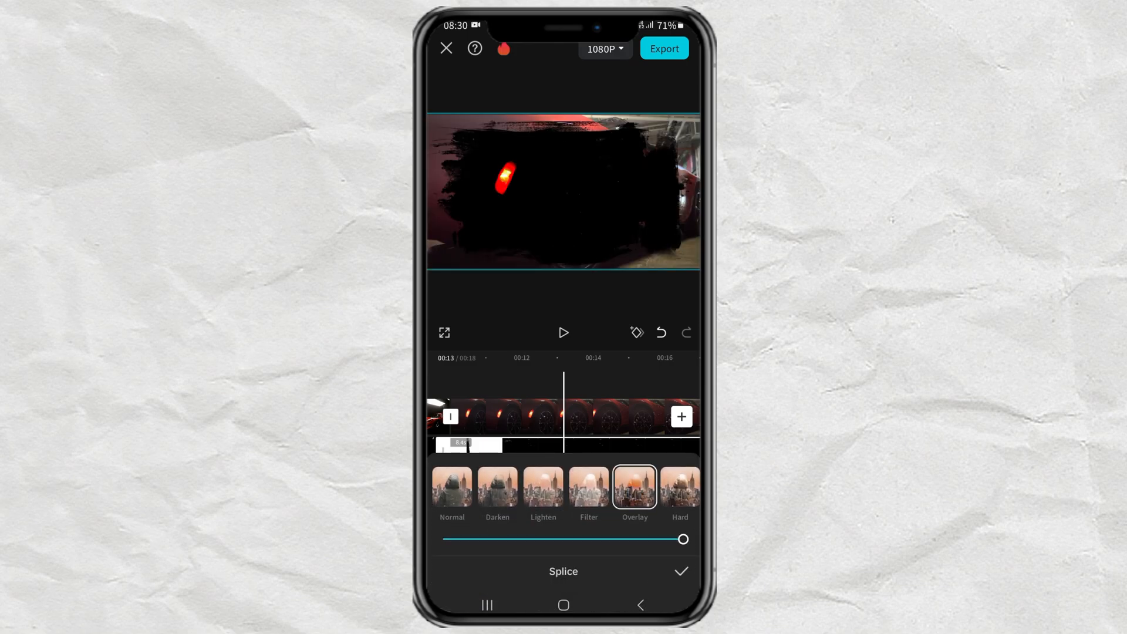